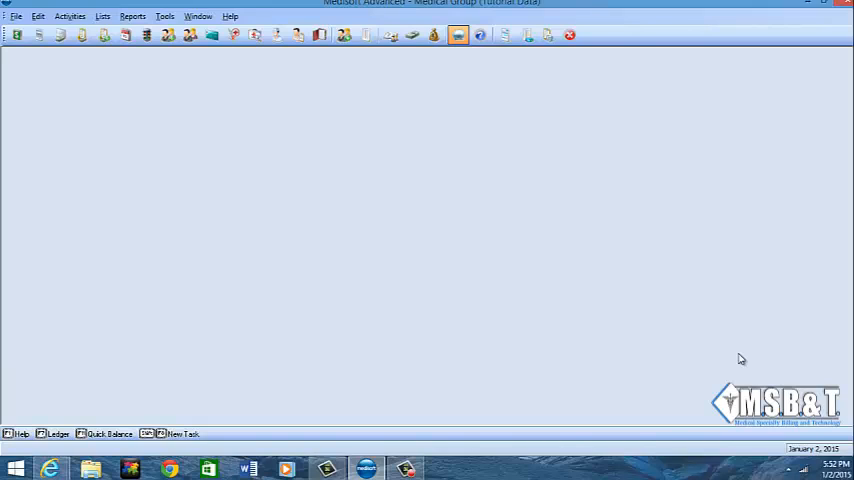
Open Set ICD Version from Tools > Services to see carriers' code sets and effective dates.
click(165, 16)
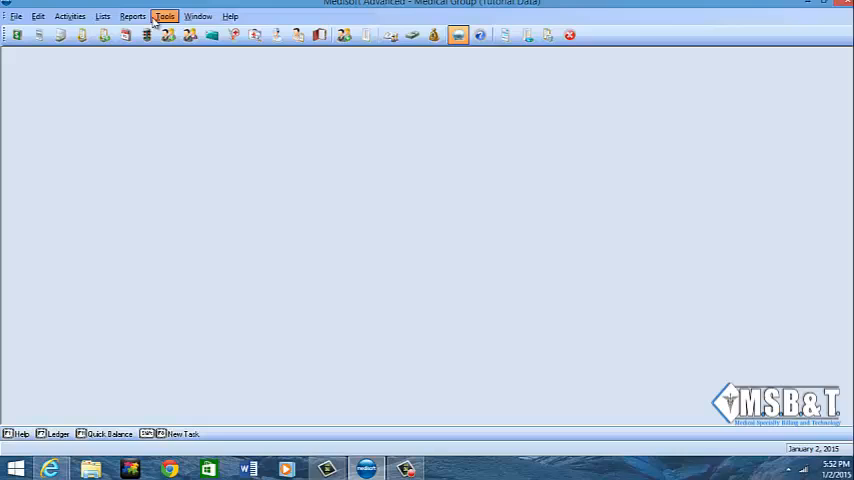
click(165, 16)
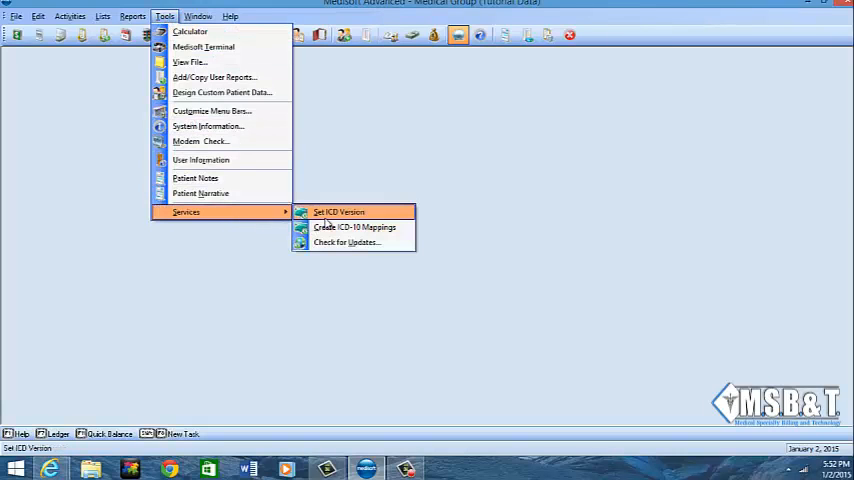
click(338, 211)
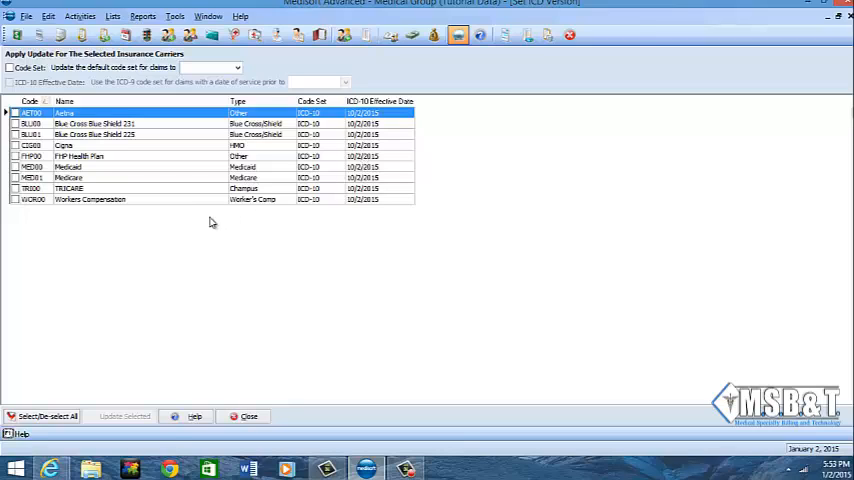
mouse_move(17, 217)
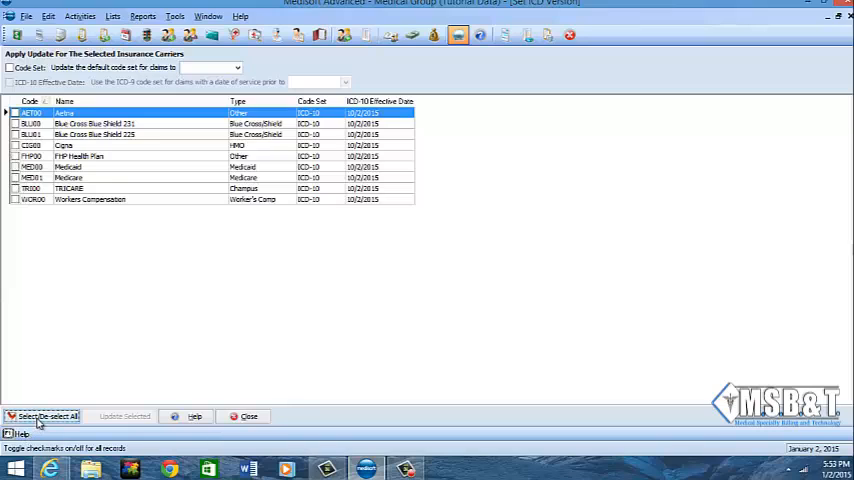
Select all insurance carriers and update them to the ICD-9 code set.
click(42, 416)
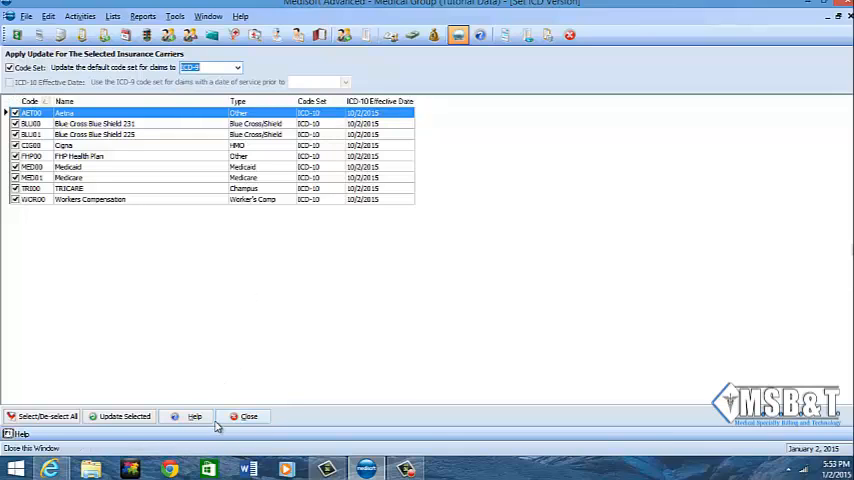
click(123, 416)
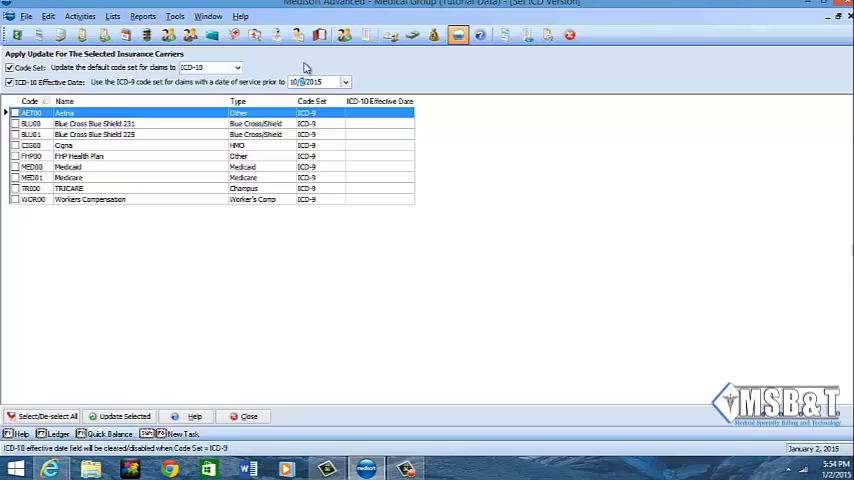
Set carriers to ICD-10 effective 10/2/2015, revert all to ICD-9, and close the window.
click(121, 416)
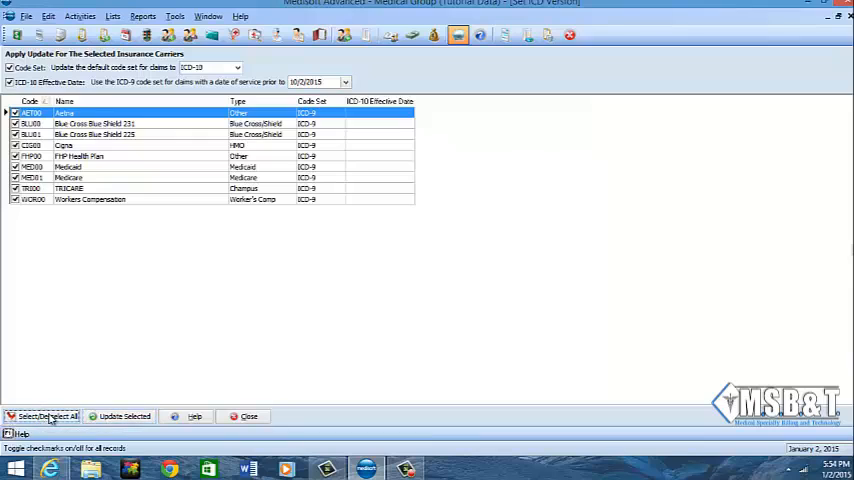
click(120, 416)
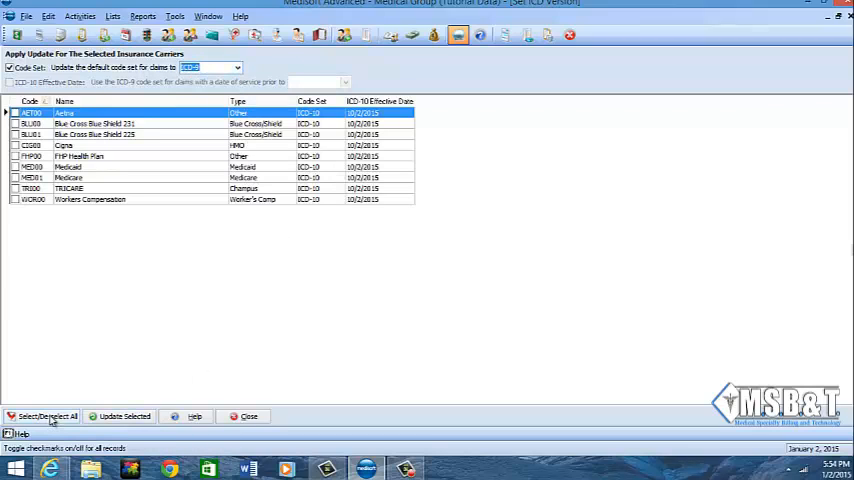
click(190, 67)
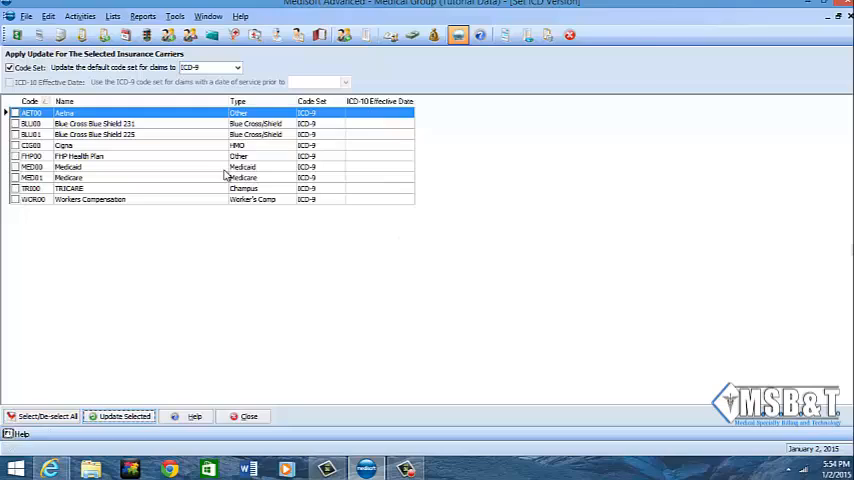
mouse_move(277, 421)
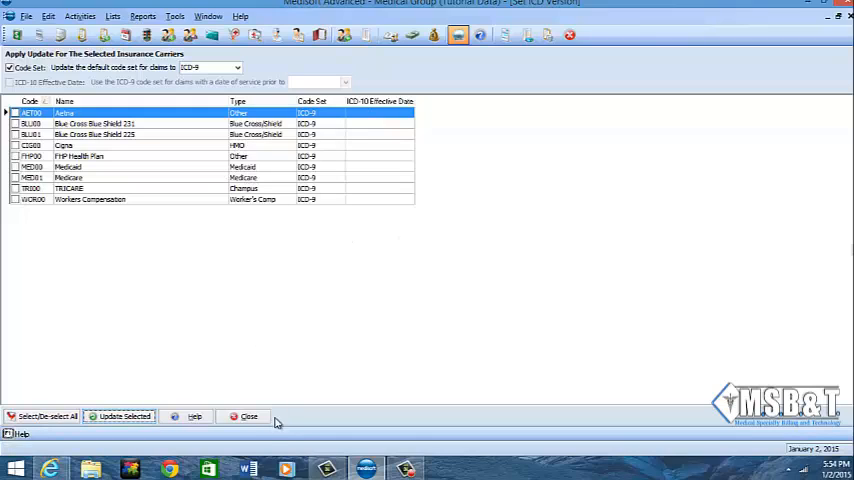
click(248, 416)
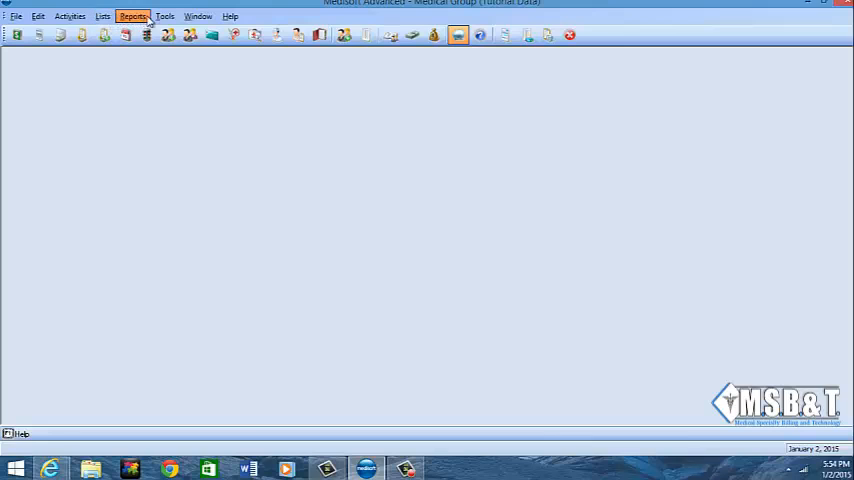
Open Create ICD-10 Mappings from Tools > Services to show its mapping instructions.
click(165, 16)
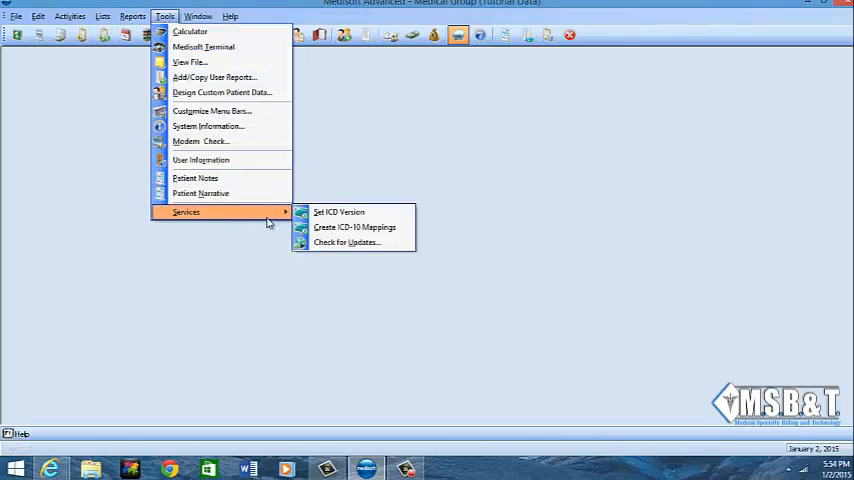
mouse_move(355, 227)
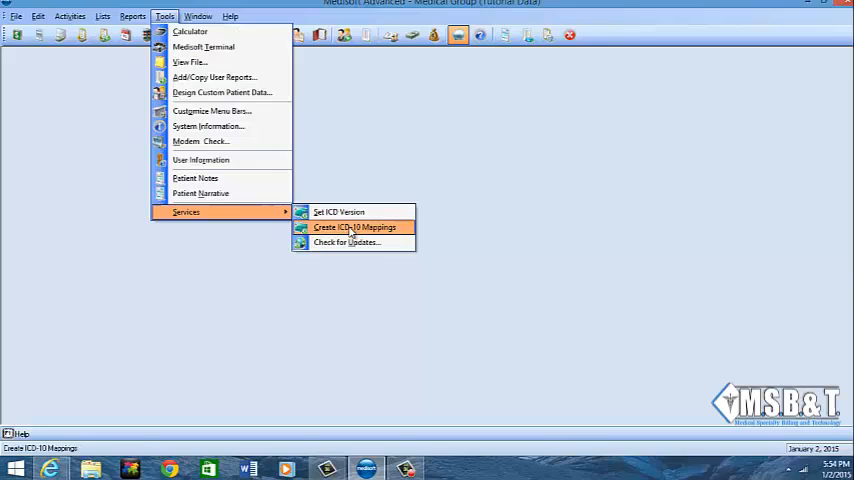
click(353, 227)
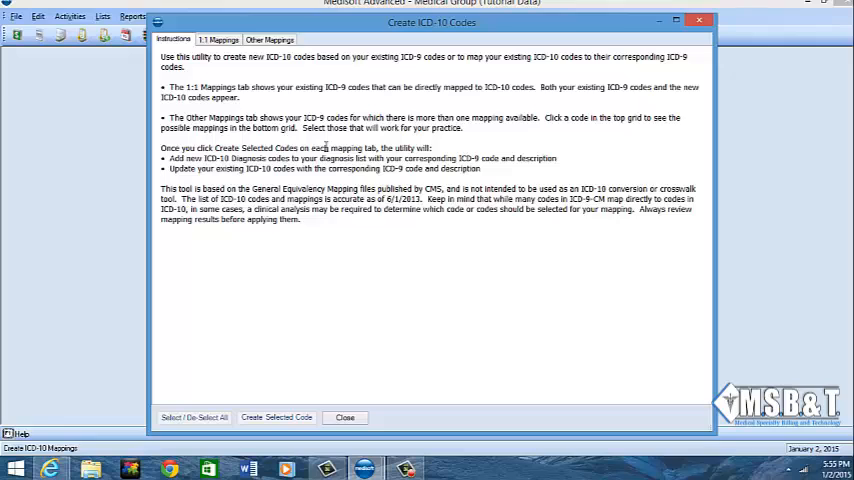
mouse_move(147, 150)
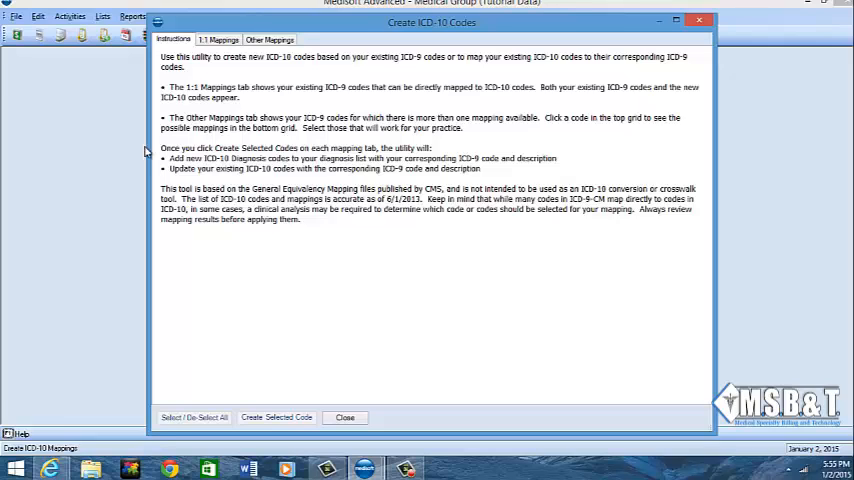
Check that the 1:1 Mappings tab is empty, then close and reopen Create ICD-10 Codes.
click(218, 39)
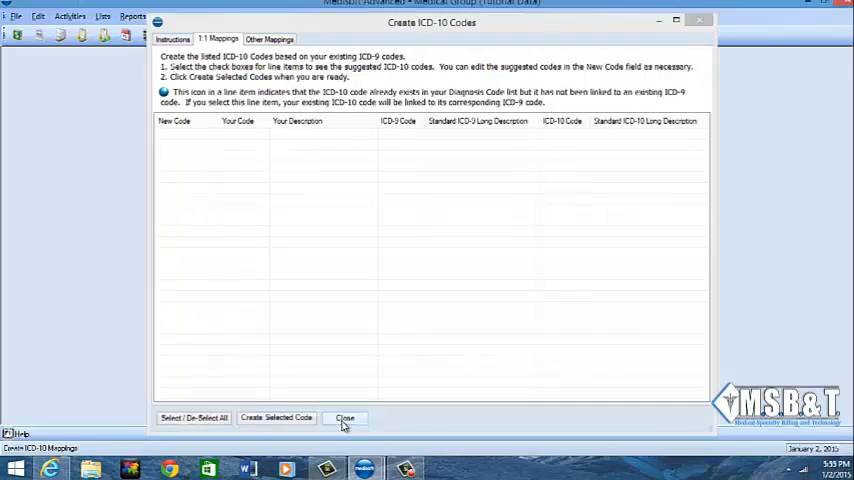
click(345, 417)
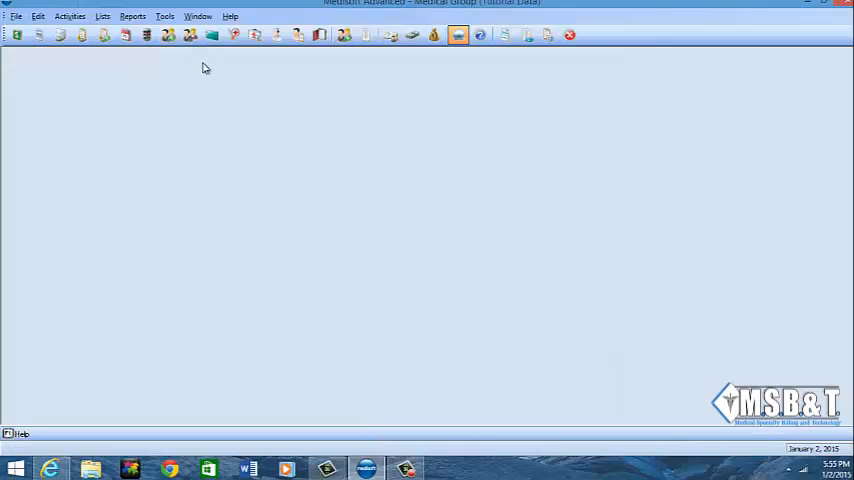
click(165, 16)
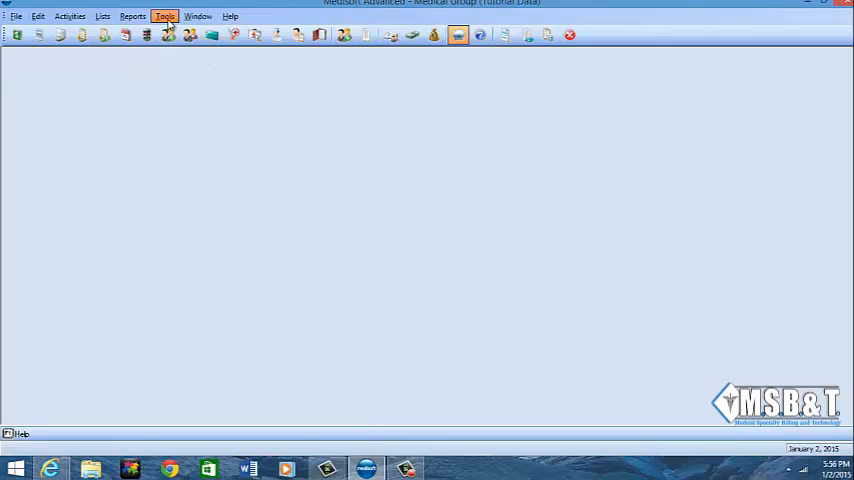
click(164, 16)
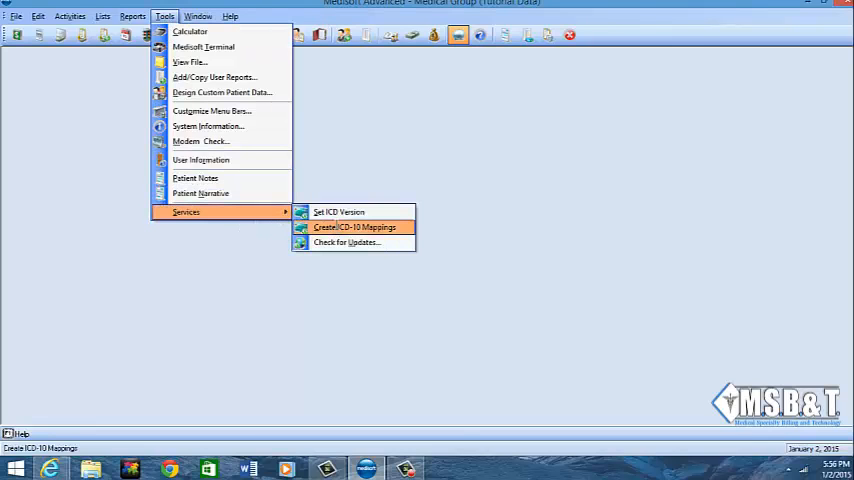
click(355, 227)
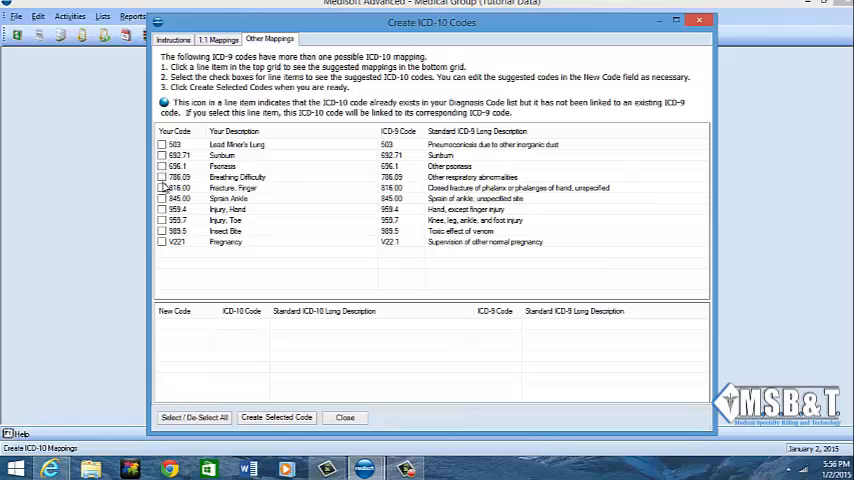
Check Fracture, Finger 816.00, with suggested codes S62.509A and S62.609A checked.
click(162, 188)
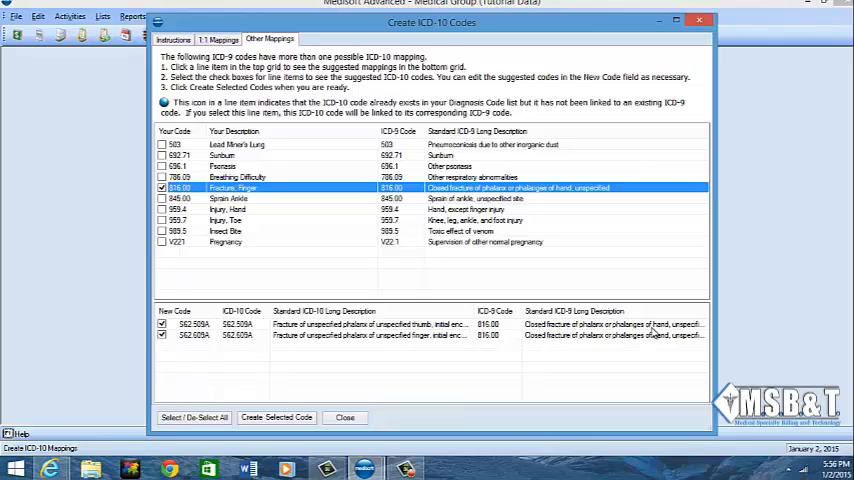
mouse_move(668, 326)
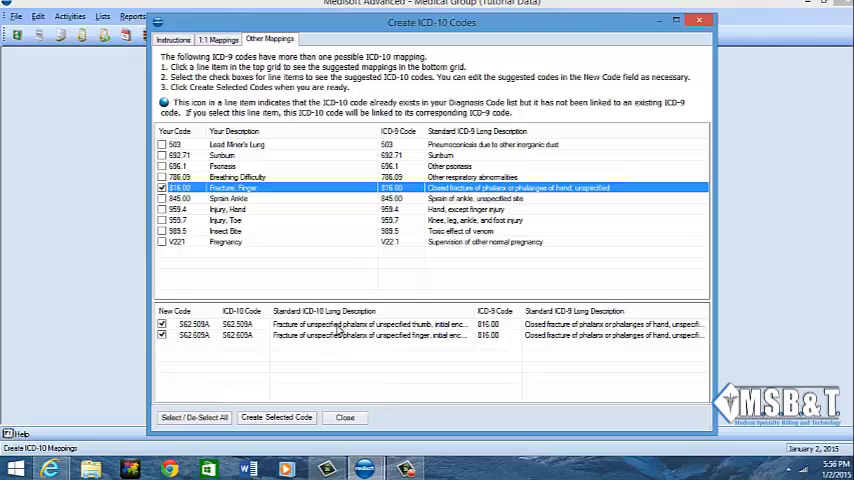
mouse_move(348, 330)
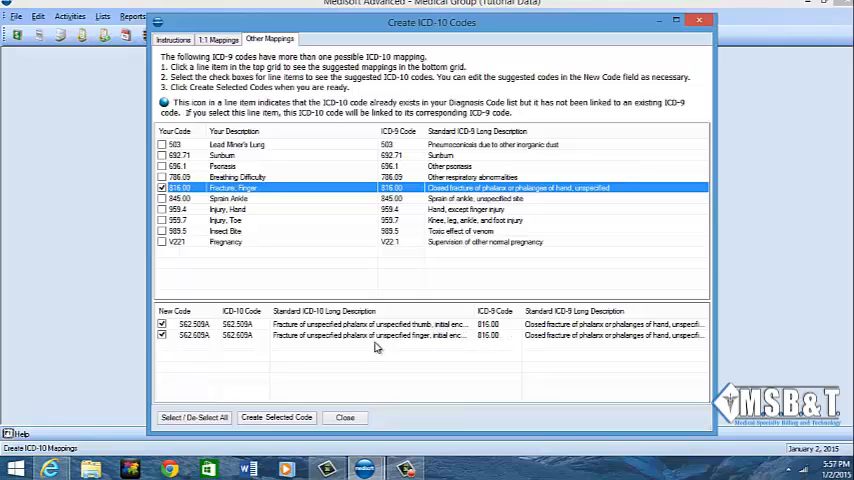
mouse_move(448, 337)
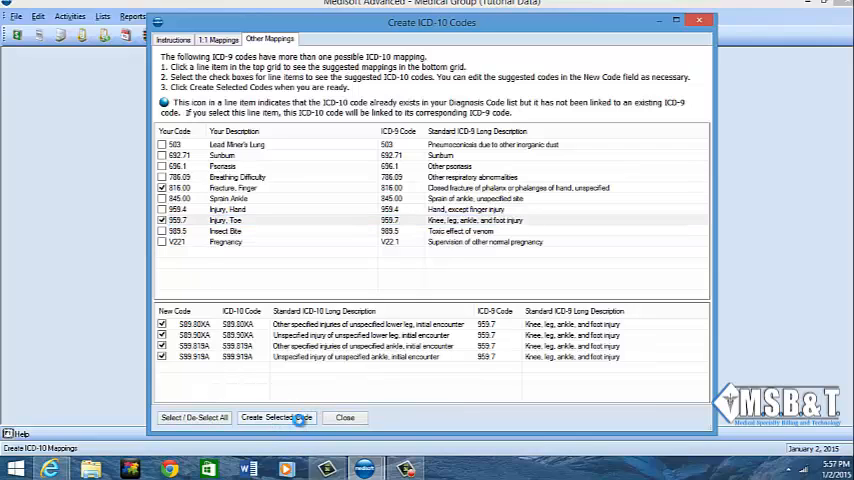
Create the ICD-10 codes for the checked 816.00 finger and 959.7 toe entries.
click(277, 417)
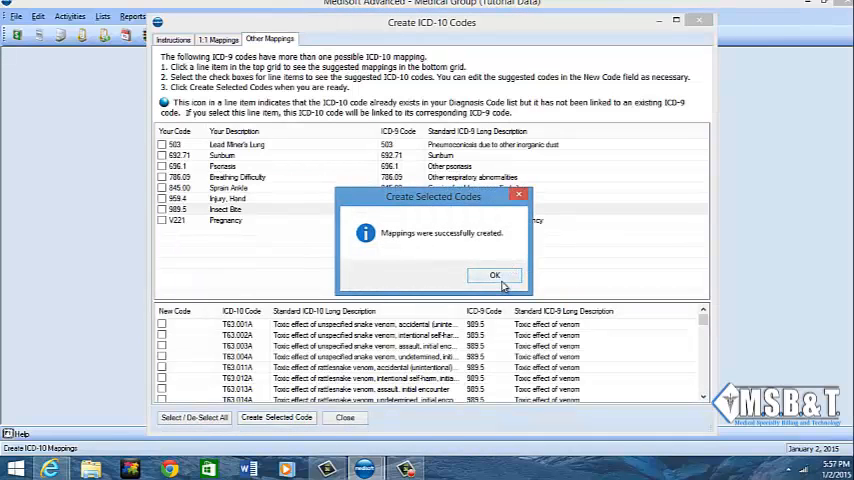
Dismiss the mappings-created message and scroll through Insect Bite 989.5's suggested venom codes.
click(494, 275)
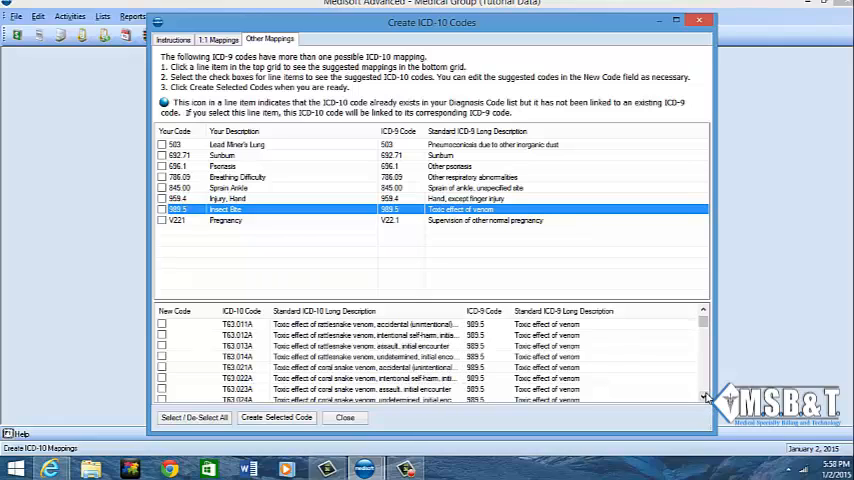
scroll(down, 3)
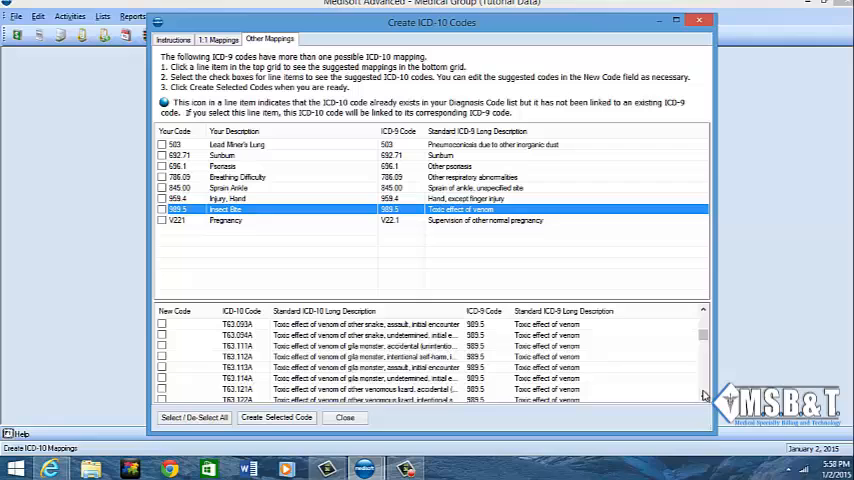
scroll(down, 3)
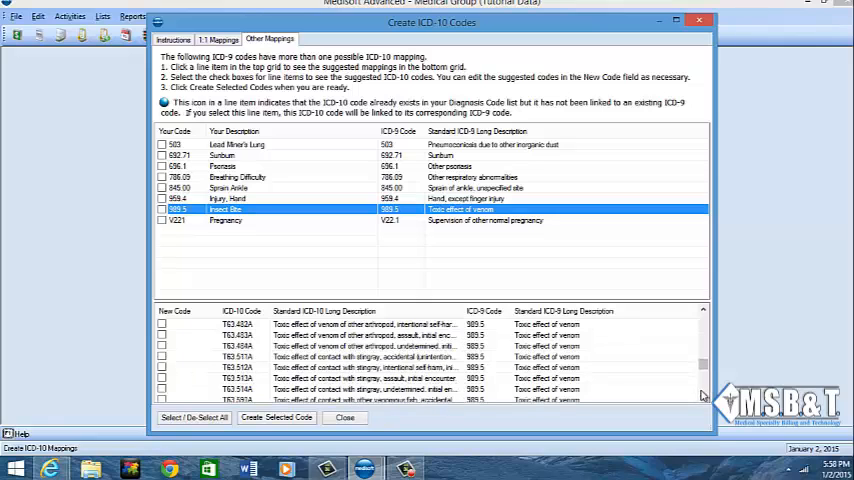
scroll(down, 3)
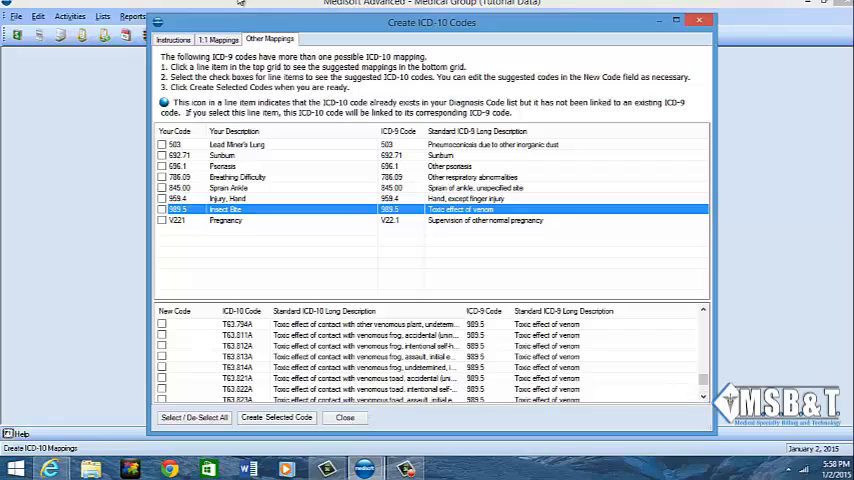
Verify the 1:1 Mappings tab is empty, then close Create ICD-10 Codes.
click(218, 38)
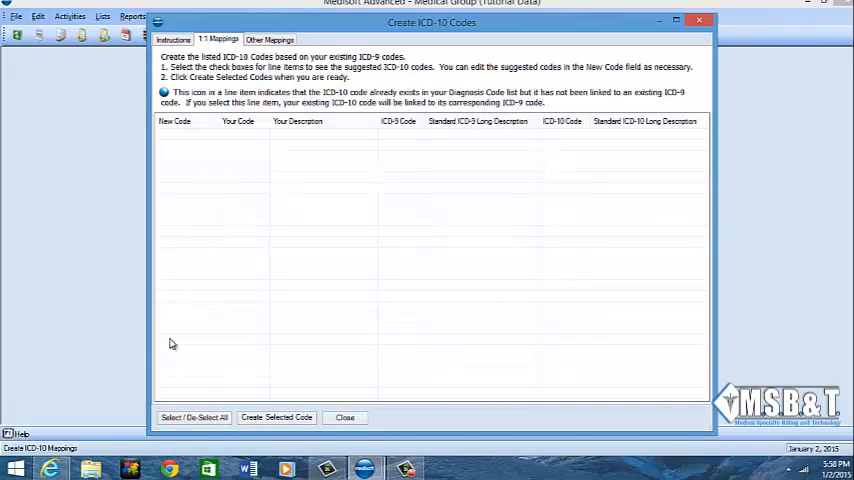
mouse_move(352, 428)
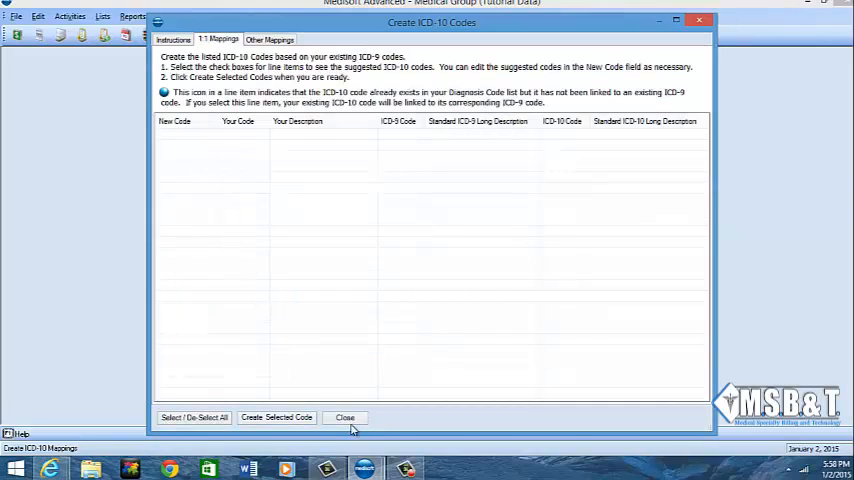
click(345, 417)
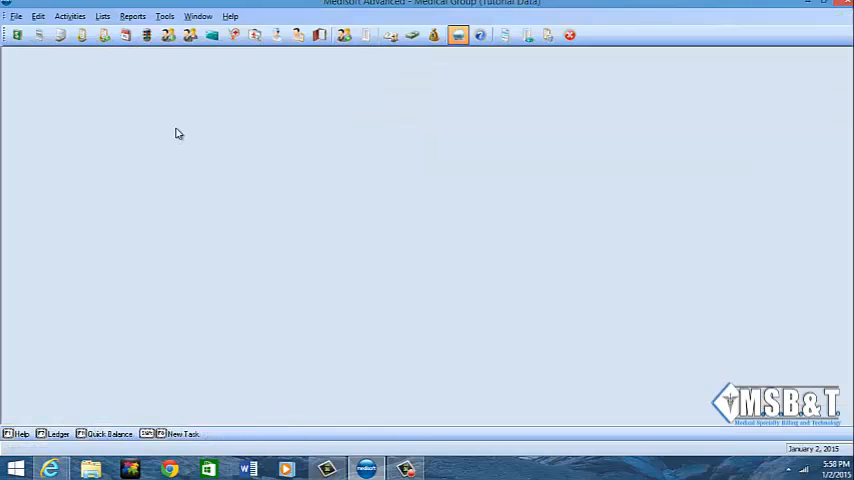
click(101, 16)
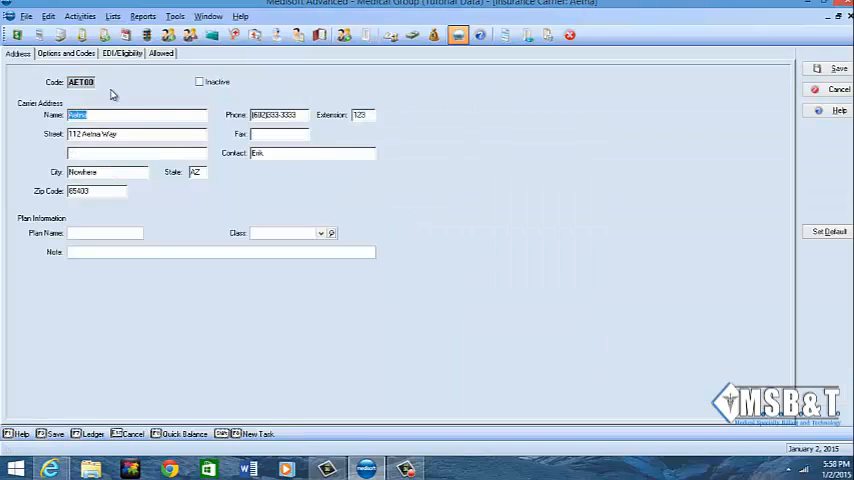
click(65, 53)
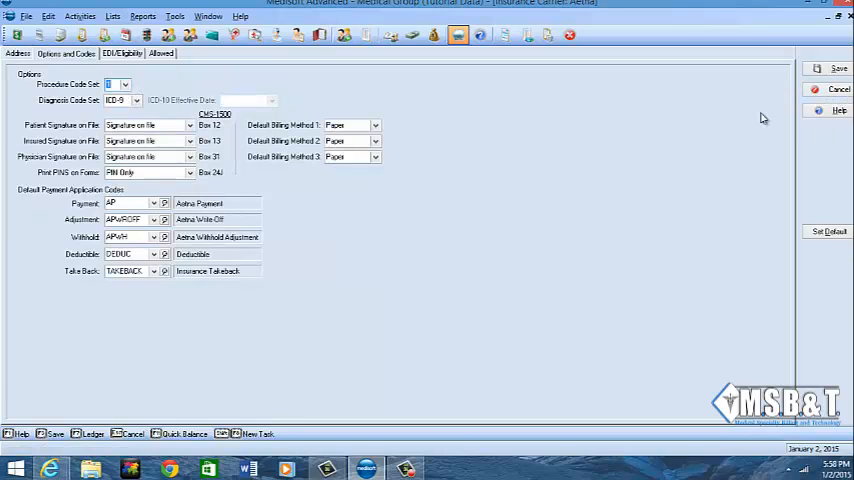
click(838, 89)
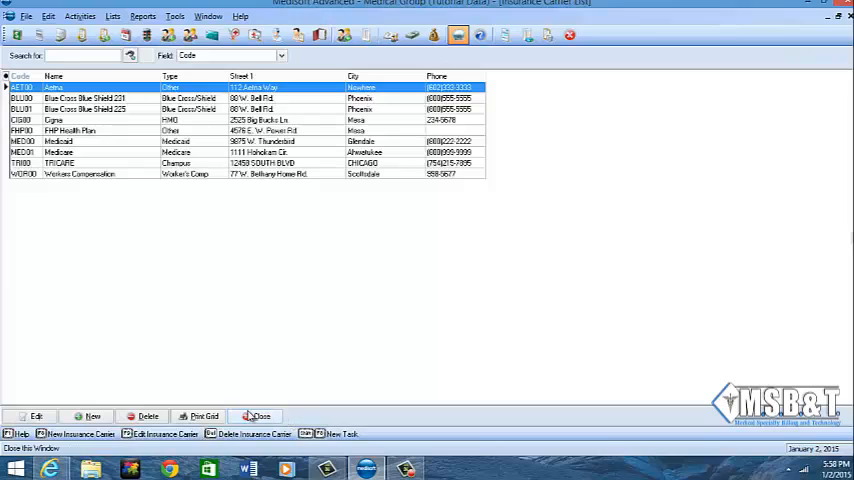
click(257, 416)
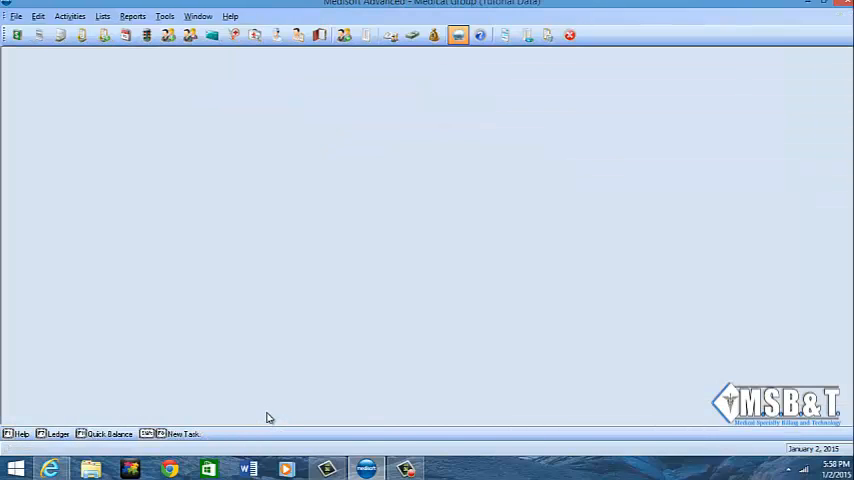
mouse_move(268, 414)
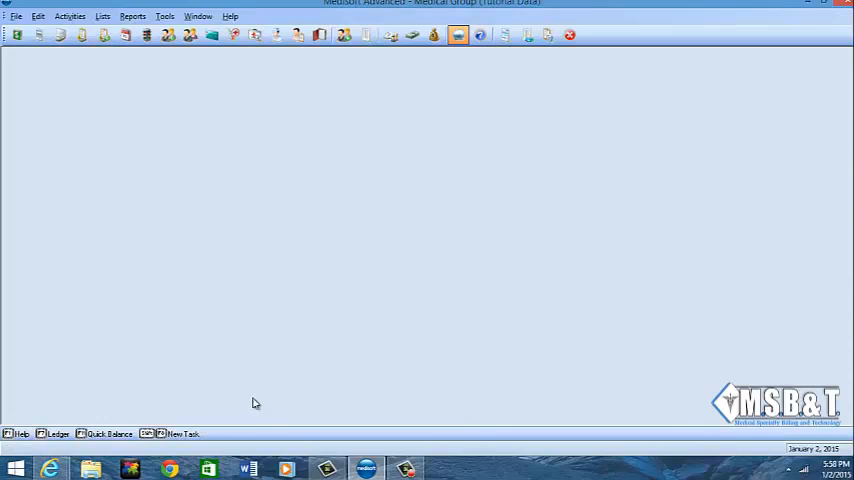
Open the Diagnosis List and scroll down to the new ICD-10 codes beside their ICD-9 codes.
click(255, 35)
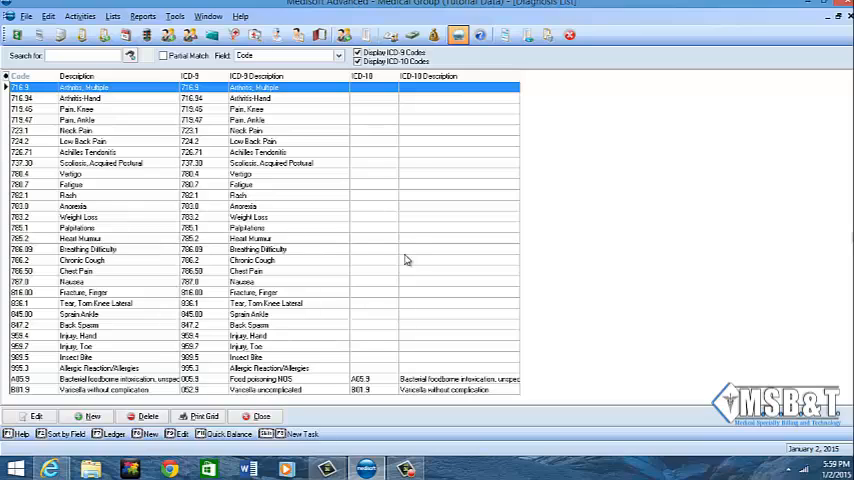
click(85, 152)
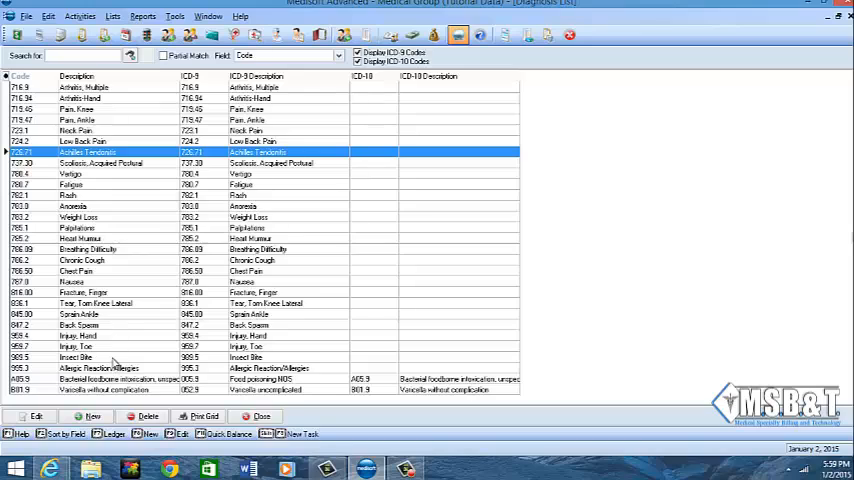
mouse_move(133, 206)
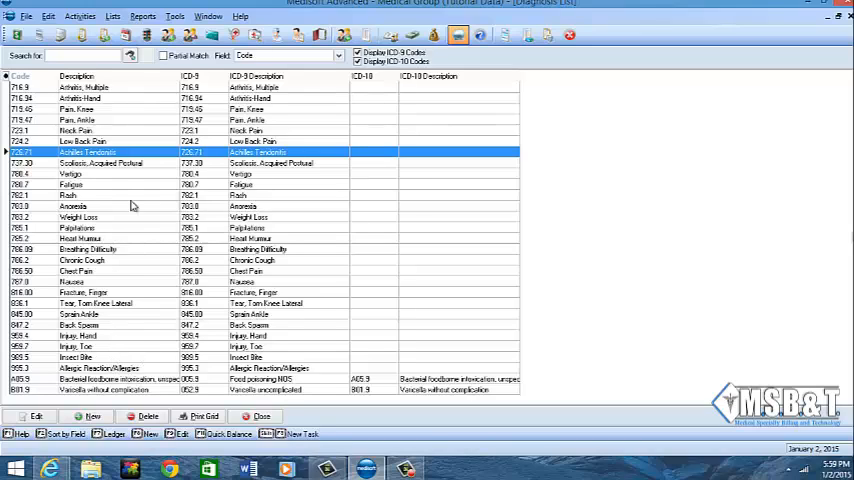
mouse_move(287, 282)
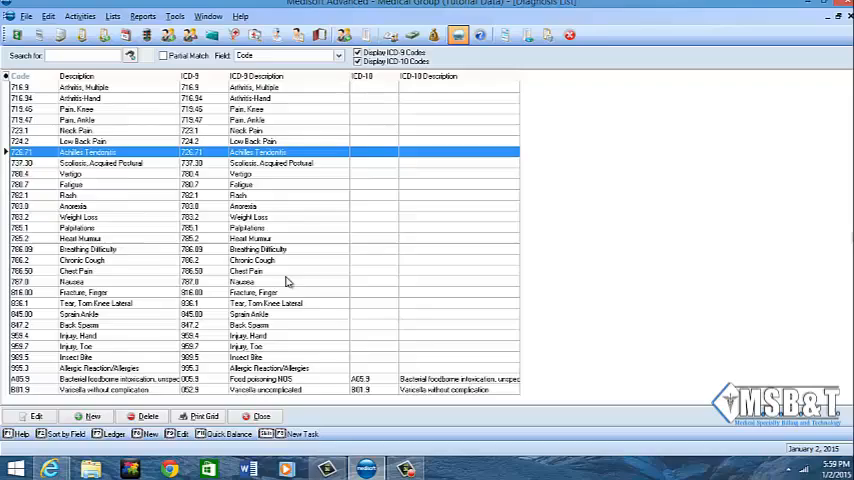
scroll(down, 3)
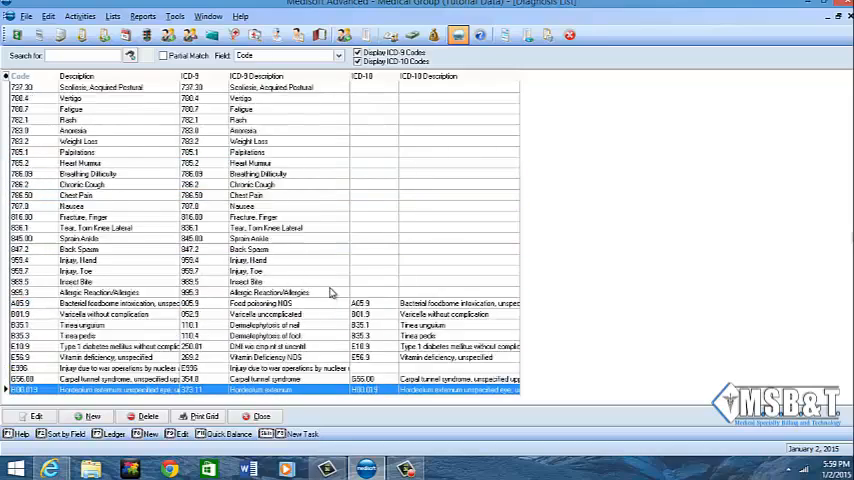
scroll(down, 3)
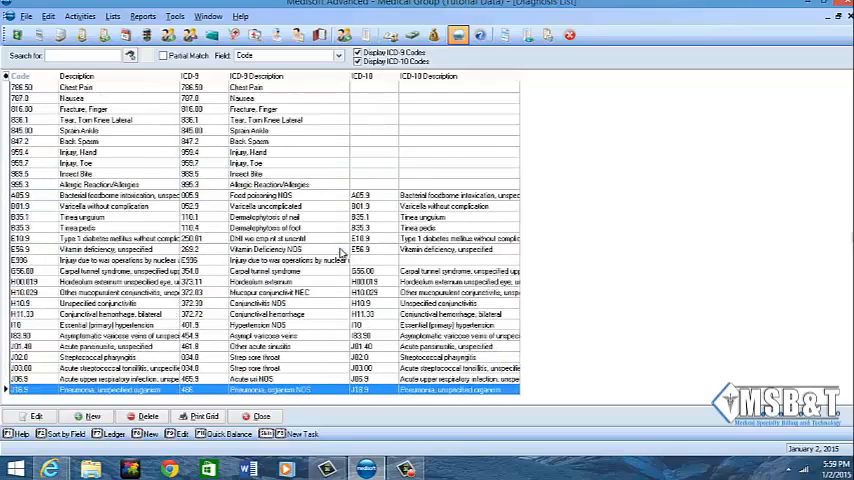
mouse_move(416, 214)
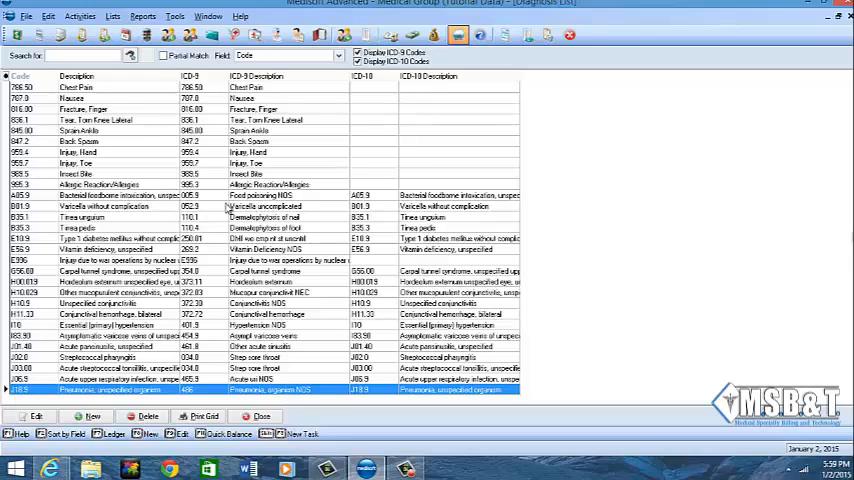
mouse_move(378, 205)
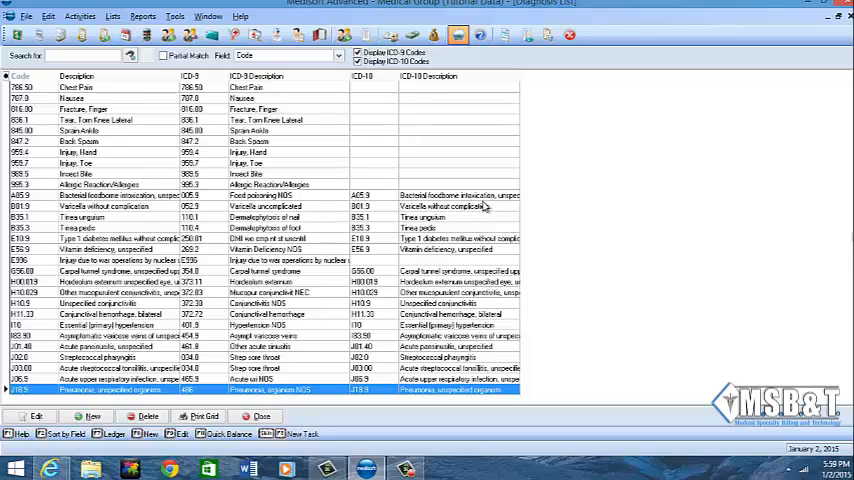
mouse_move(487, 208)
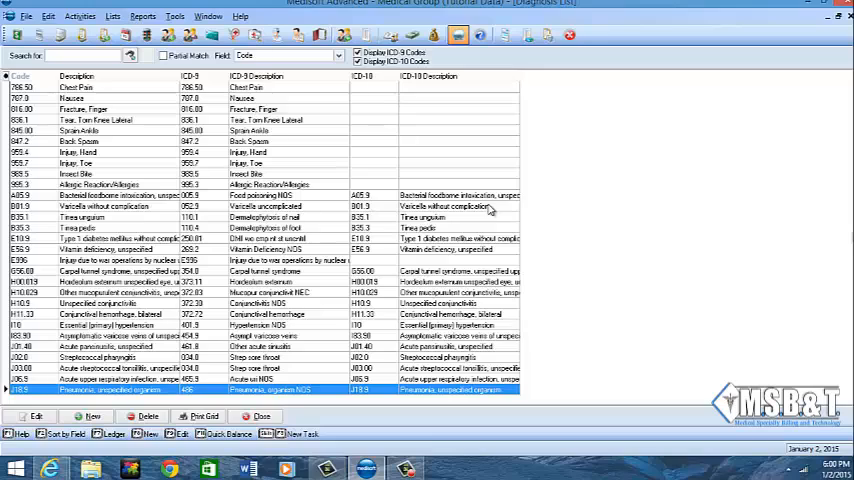
mouse_move(315, 202)
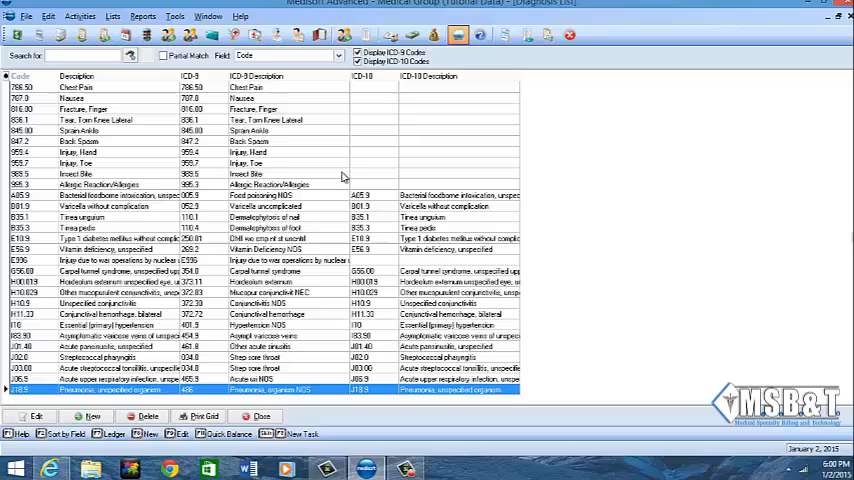
mouse_move(363, 420)
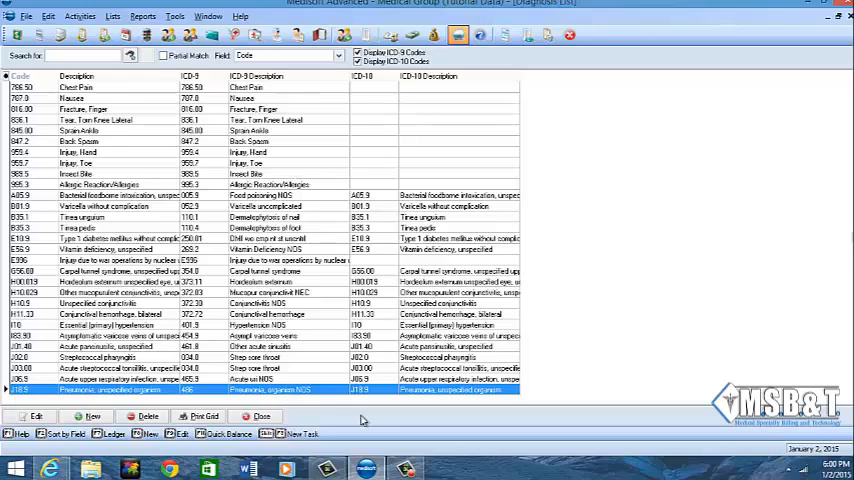